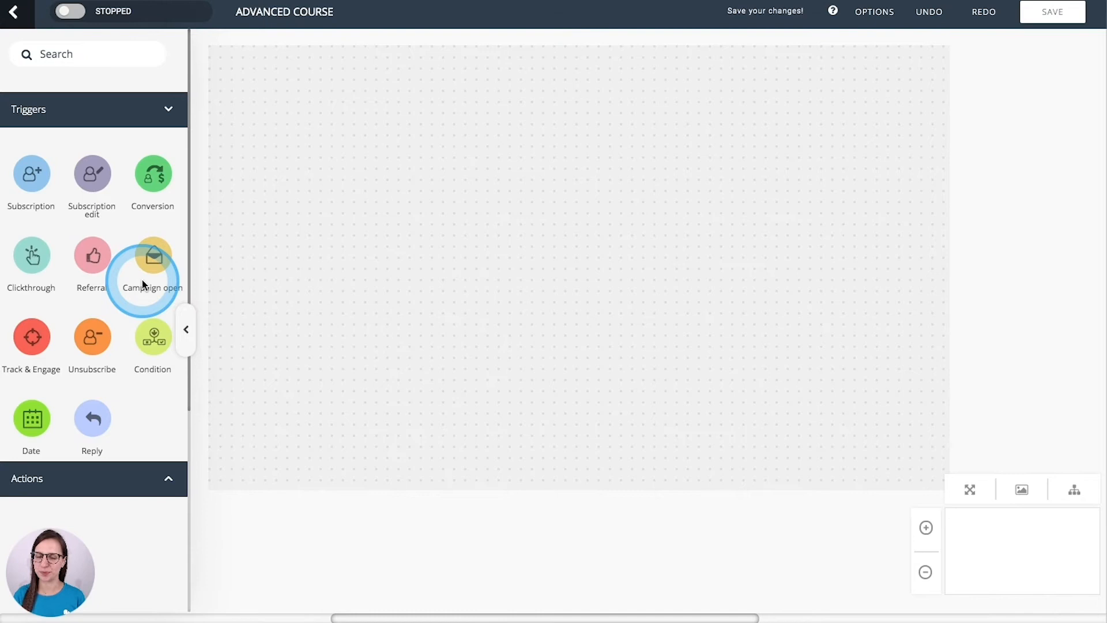
# Step: Drop a Subscription trigger on the canvas and test the specific-form toggle and form list, leaving filters off
pyautogui.click(31, 174)
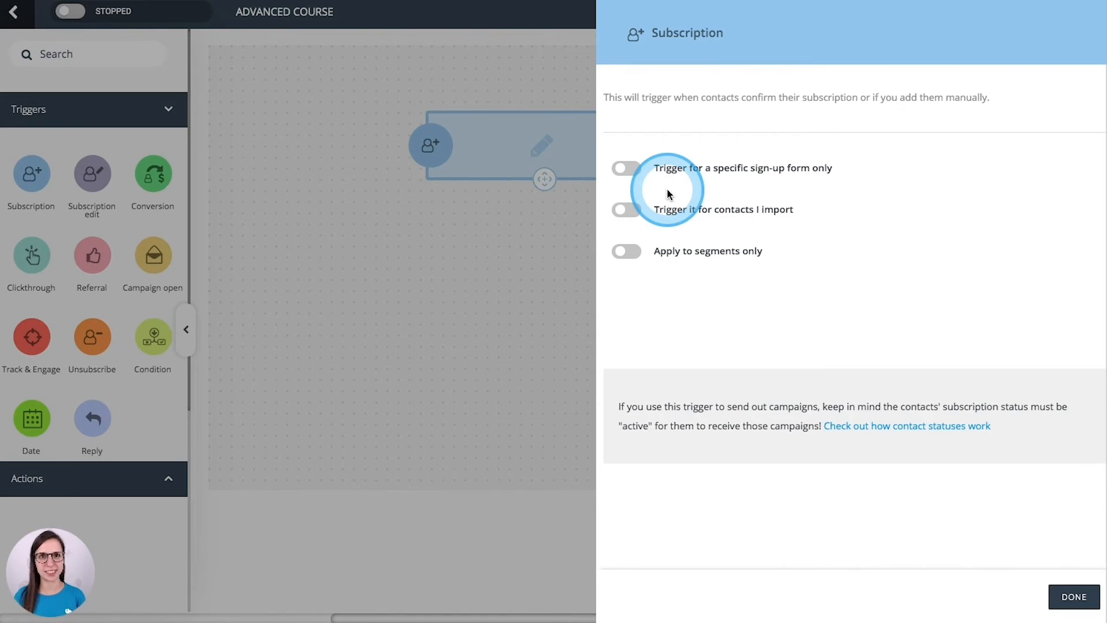
pyautogui.click(626, 168)
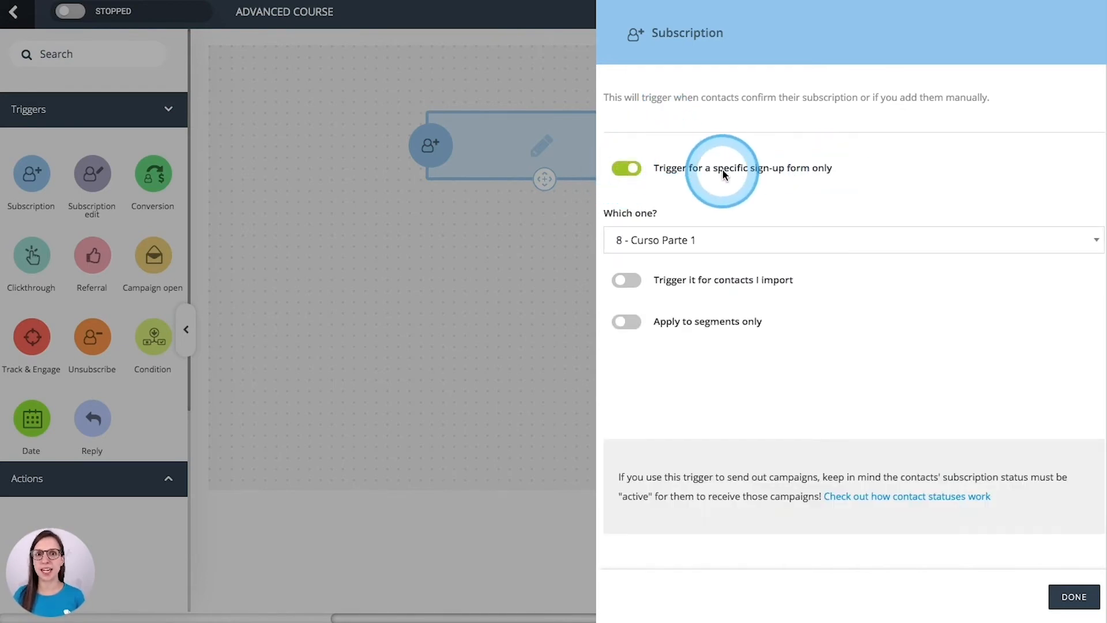
pyautogui.click(847, 239)
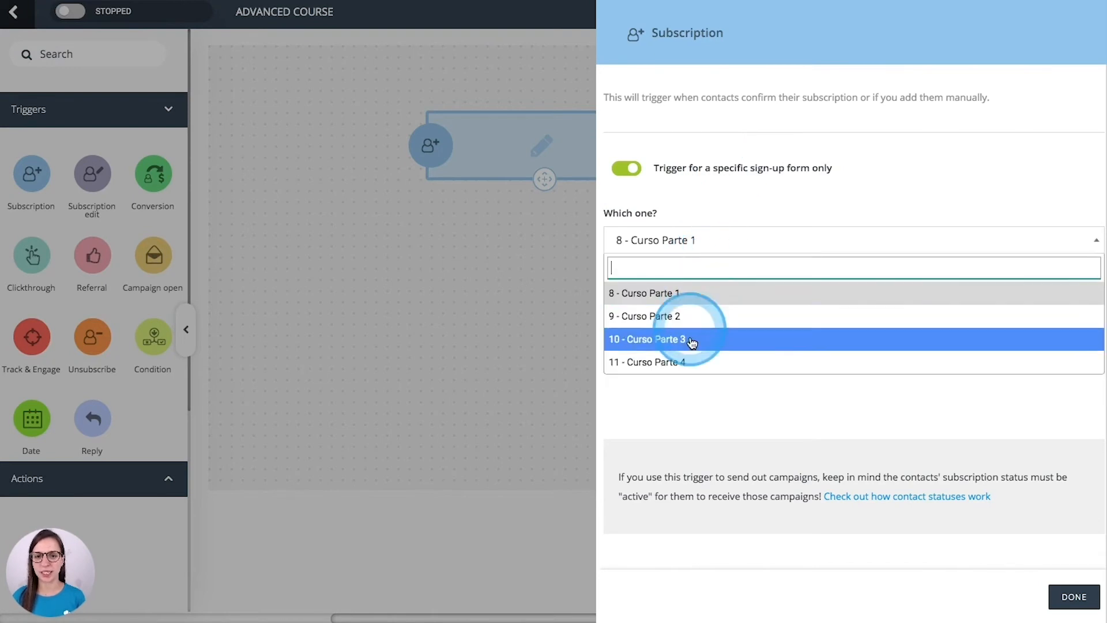
pyautogui.click(624, 167)
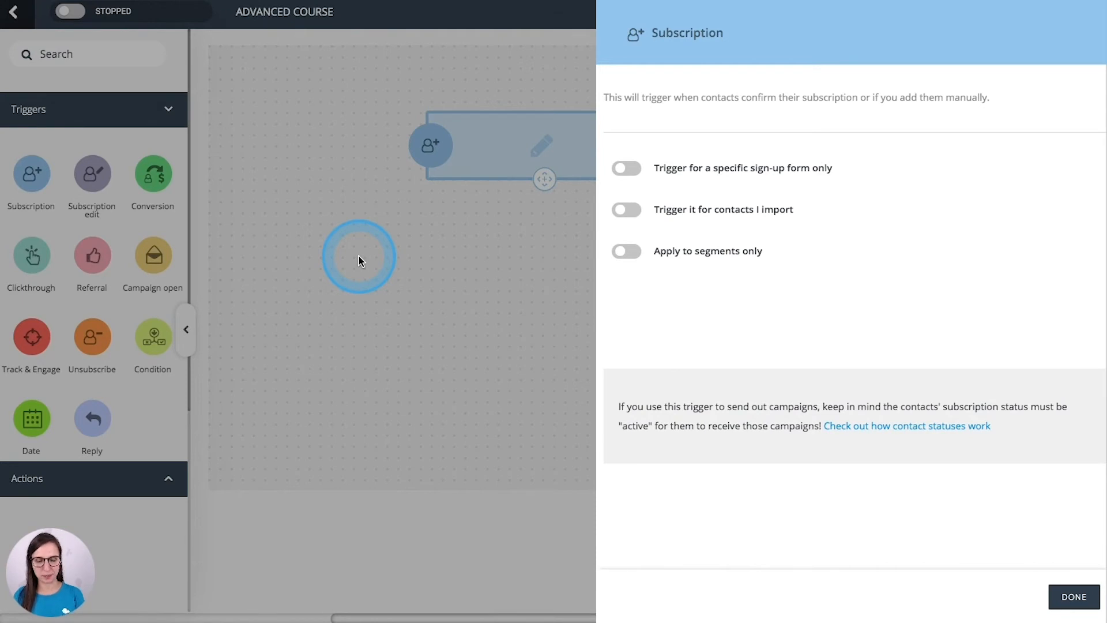
pyautogui.moveTo(471, 245)
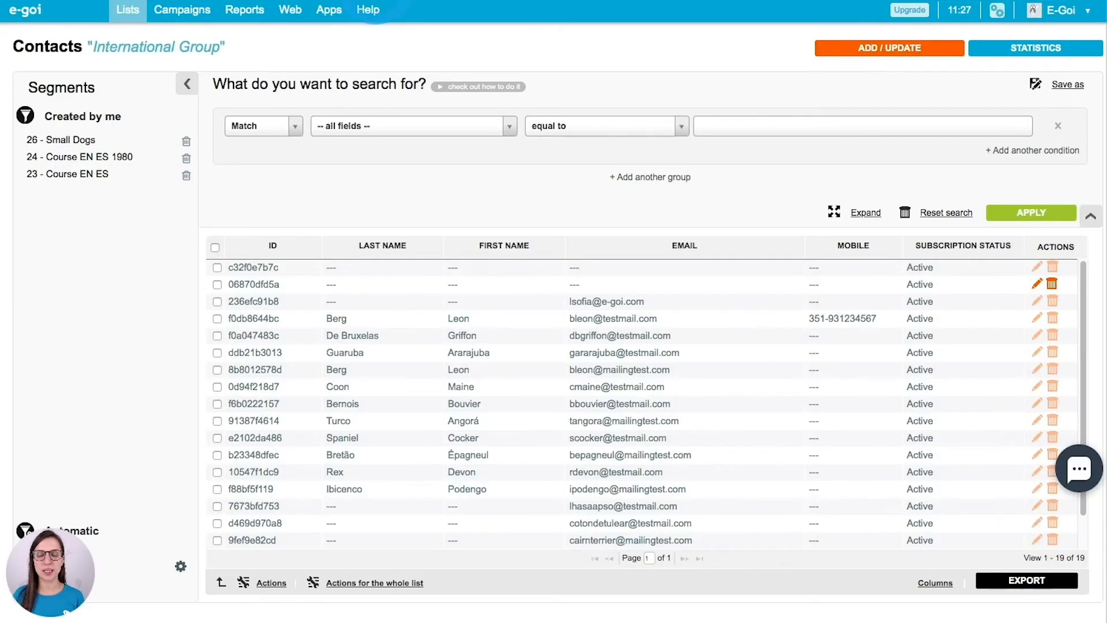
# Step: Tick contacts including ddb21b3013 and choose Exit Autobot for 22 - Intermediate course
pyautogui.click(752, 284)
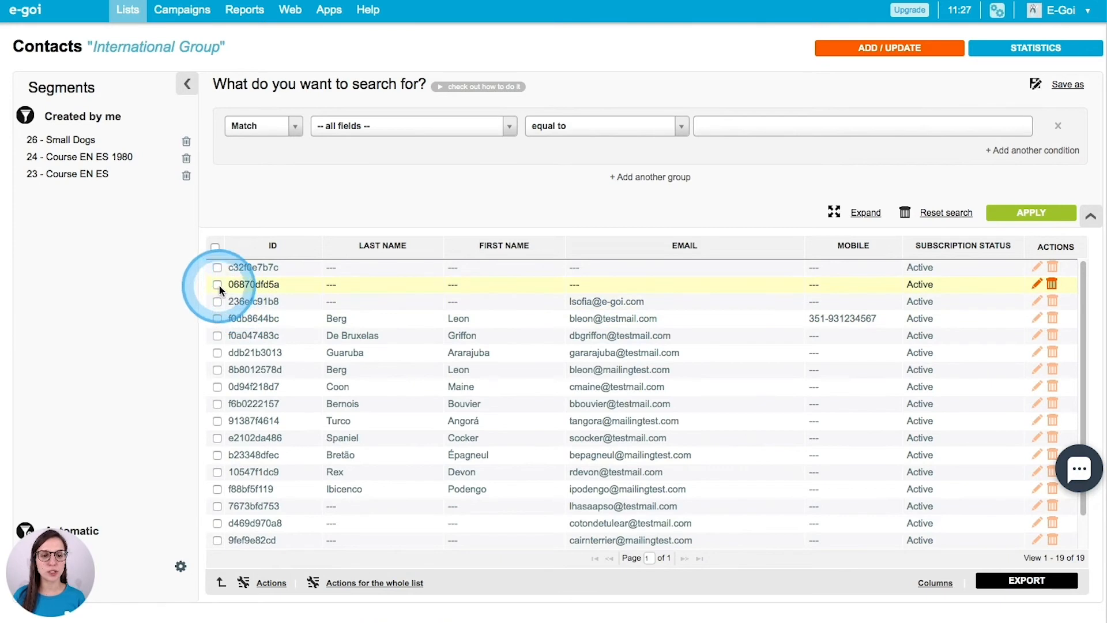
pyautogui.click(217, 335)
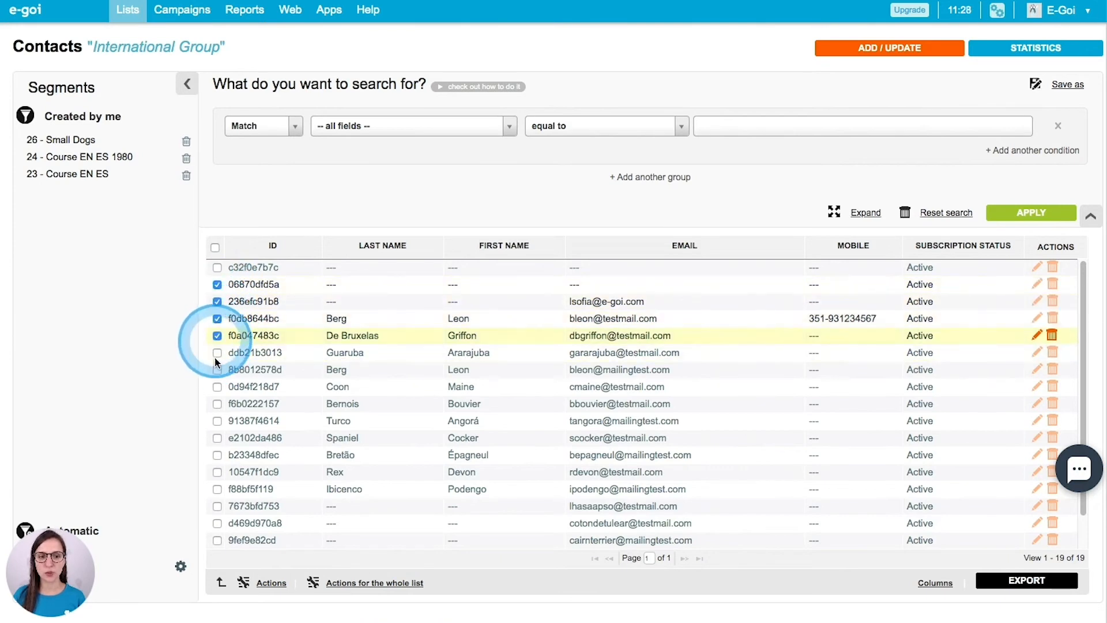
pyautogui.click(217, 352)
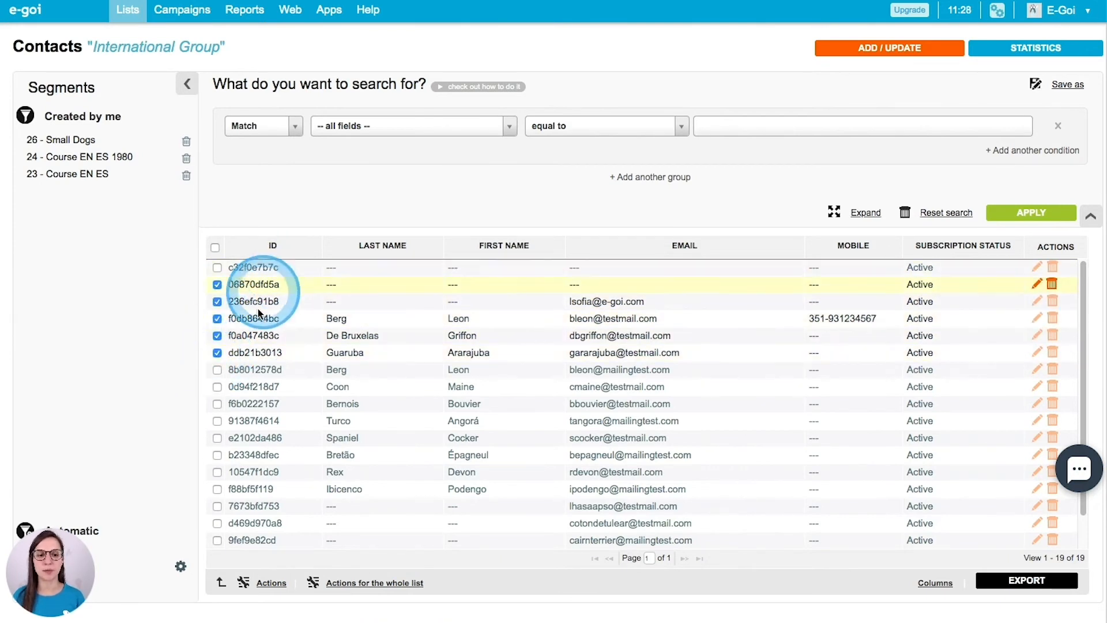
pyautogui.moveTo(254, 335)
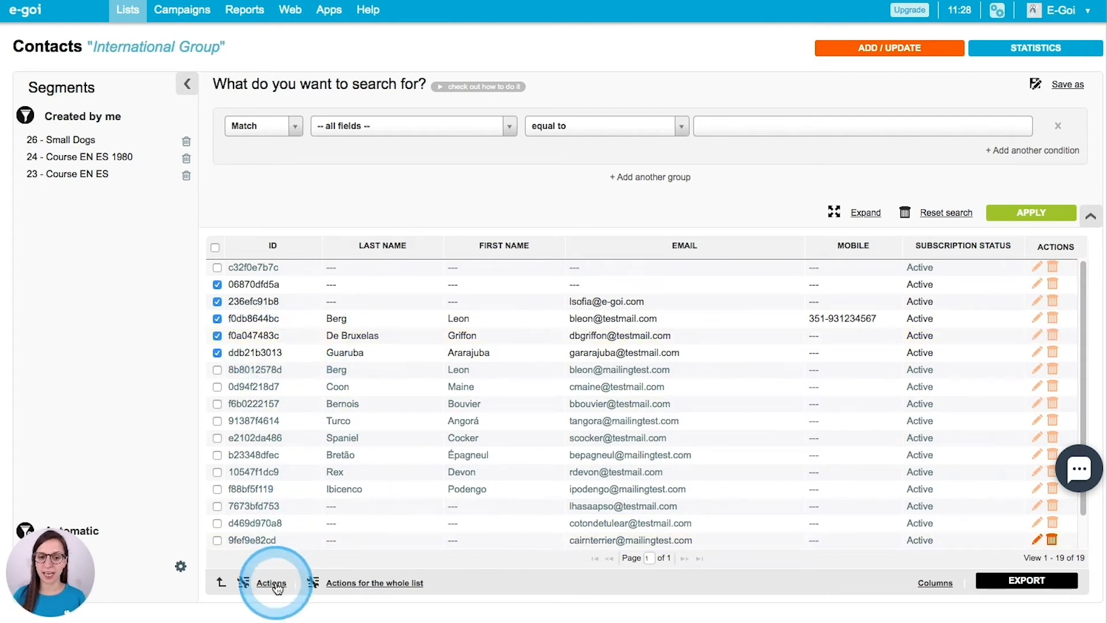
pyautogui.click(271, 582)
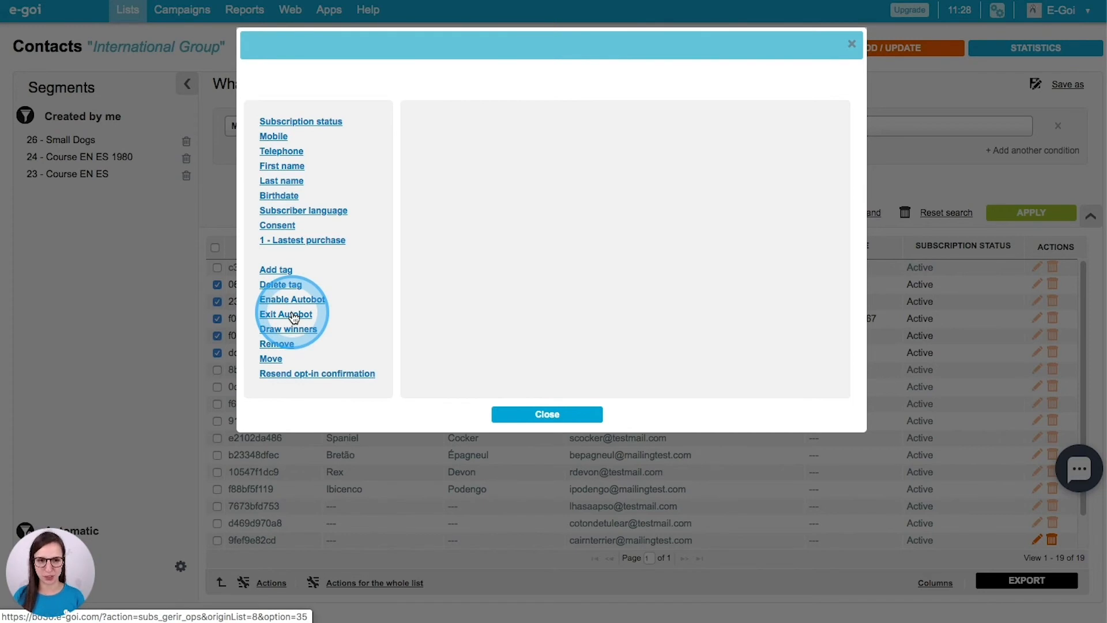
pyautogui.click(286, 314)
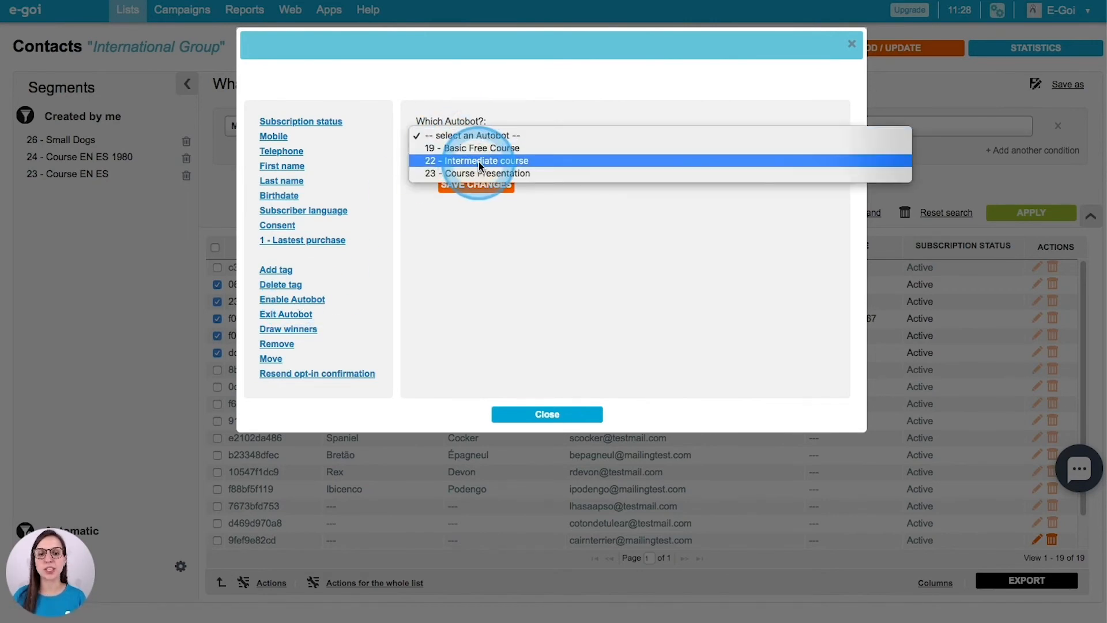
pyautogui.click(477, 160)
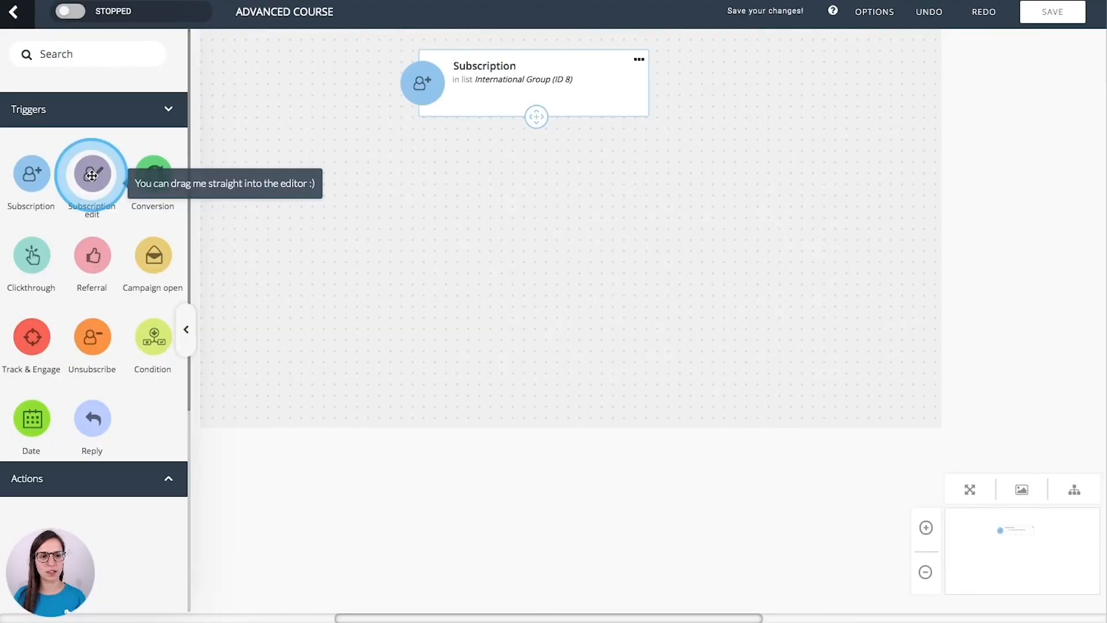
# Step: Add Subscription edit limited to form 8 - Curso Parte 1, then Campaign open with default type
pyautogui.click(91, 175)
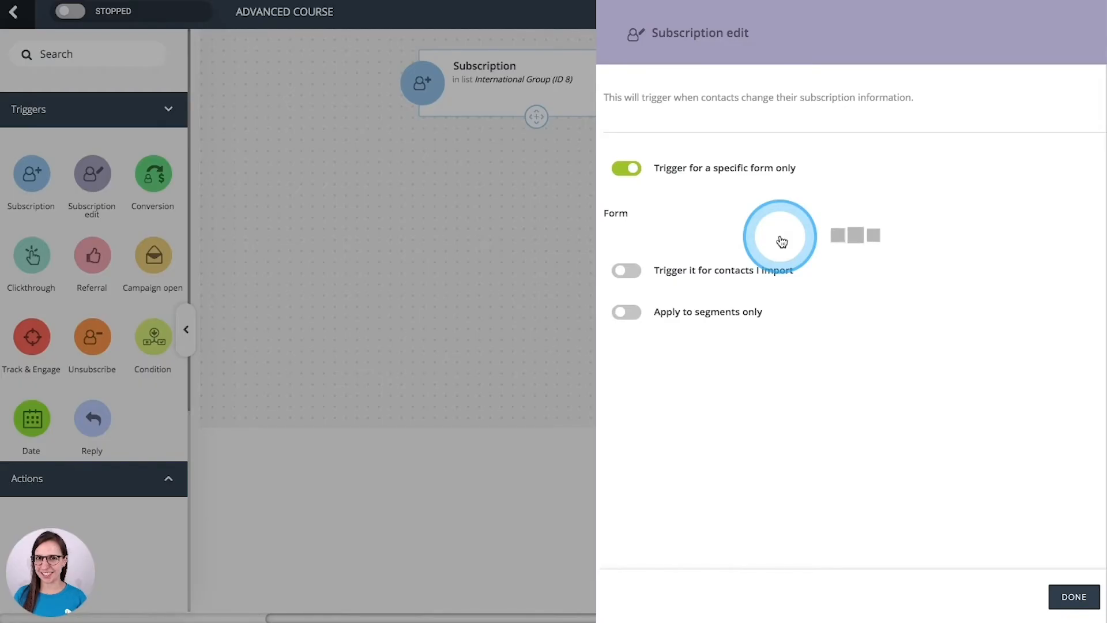
pyautogui.click(776, 239)
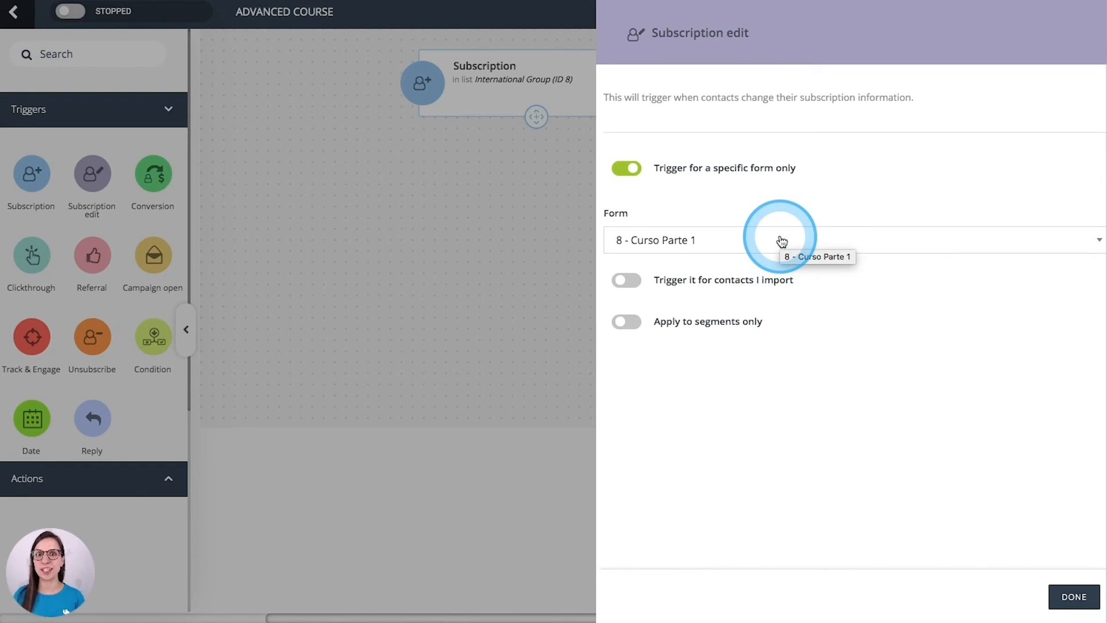
pyautogui.moveTo(779, 171)
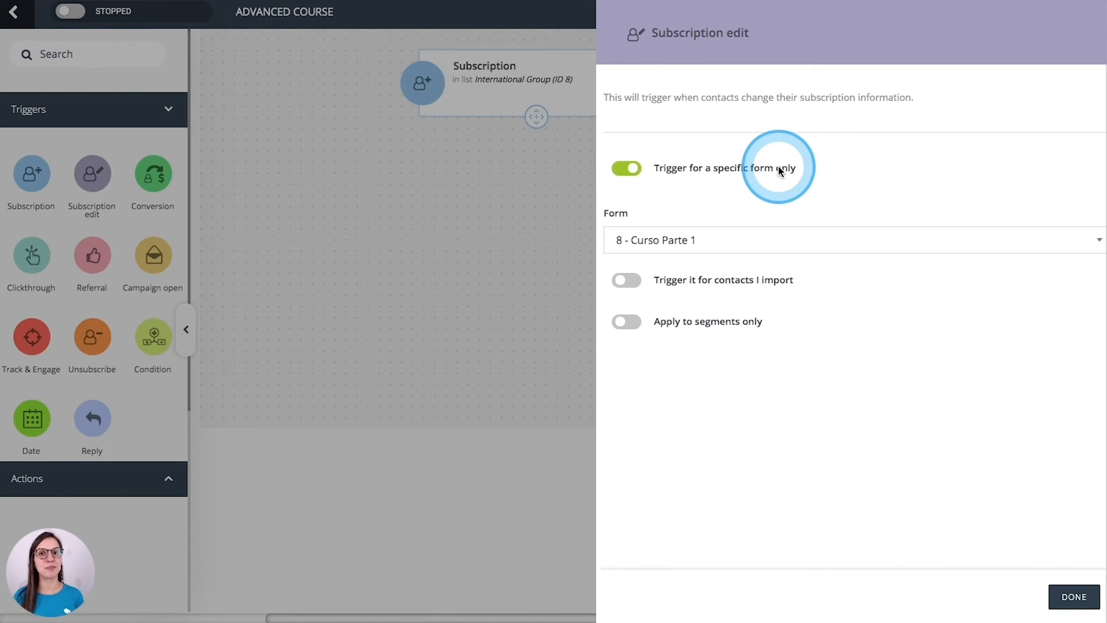
pyautogui.click(1072, 597)
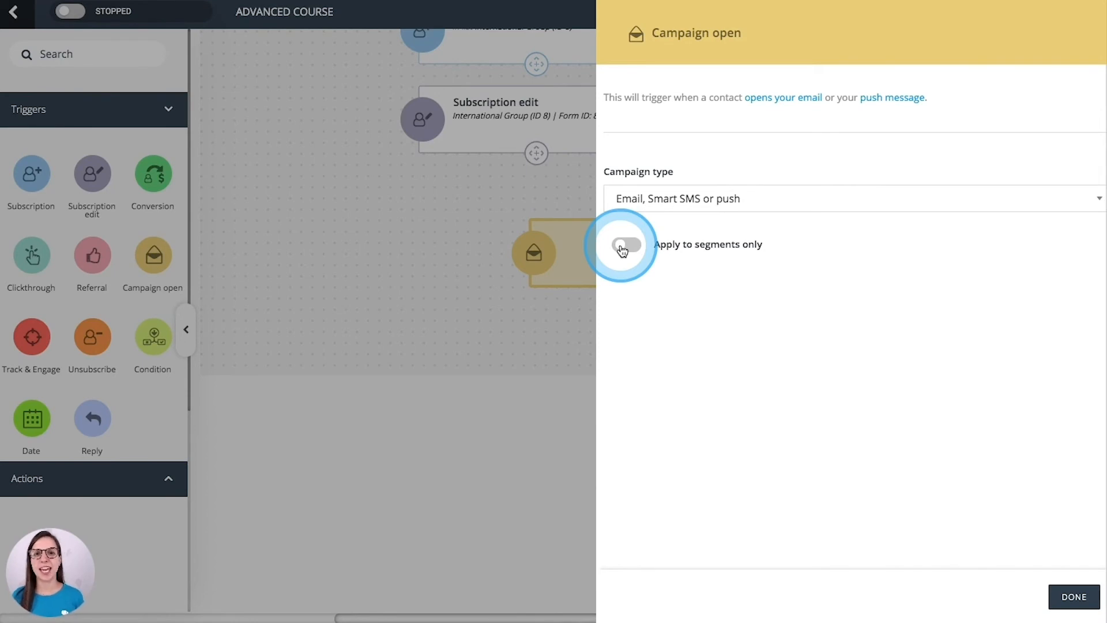
pyautogui.click(847, 198)
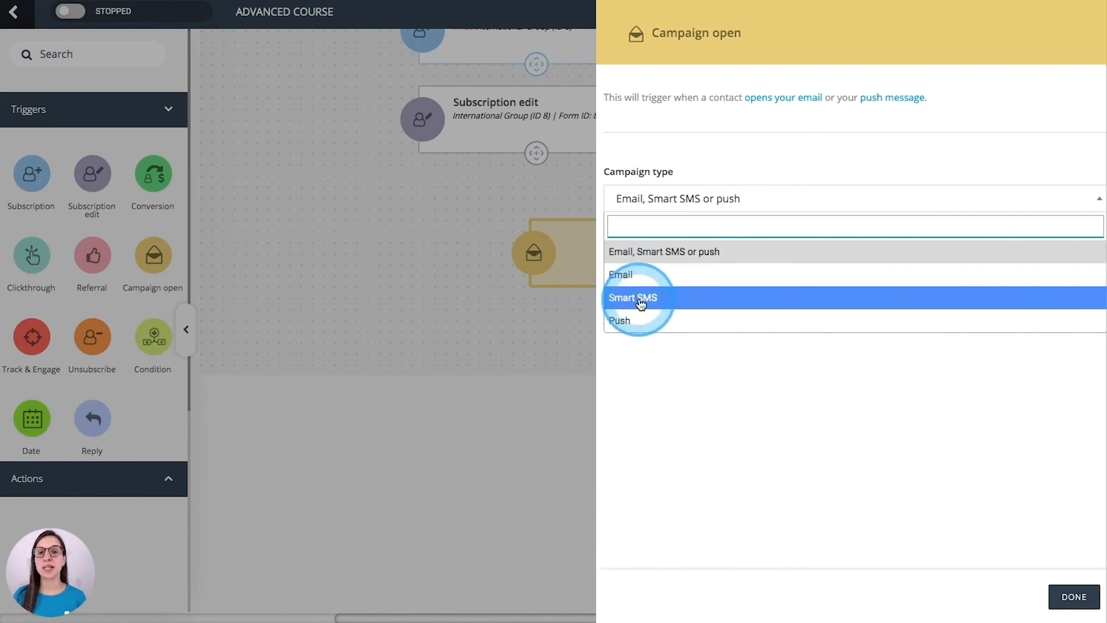
pyautogui.moveTo(663, 251)
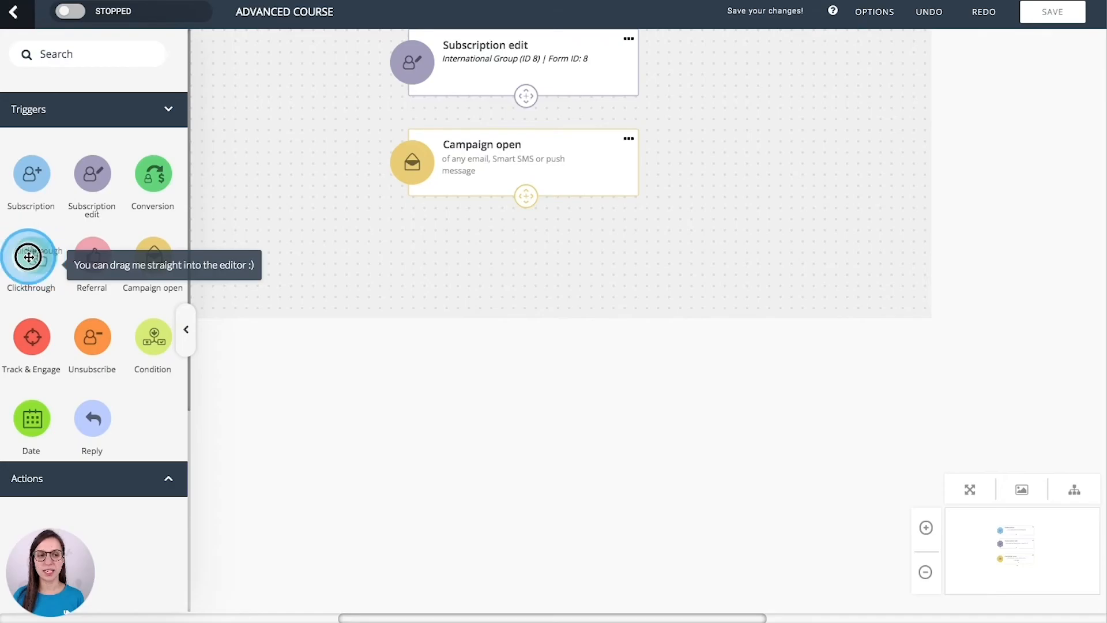
# Step: Place a Clickthrough trigger below Campaign open using the first suggested mkt.e-goi.com link
pyautogui.moveTo(31, 255); pyautogui.dragTo(496, 260)
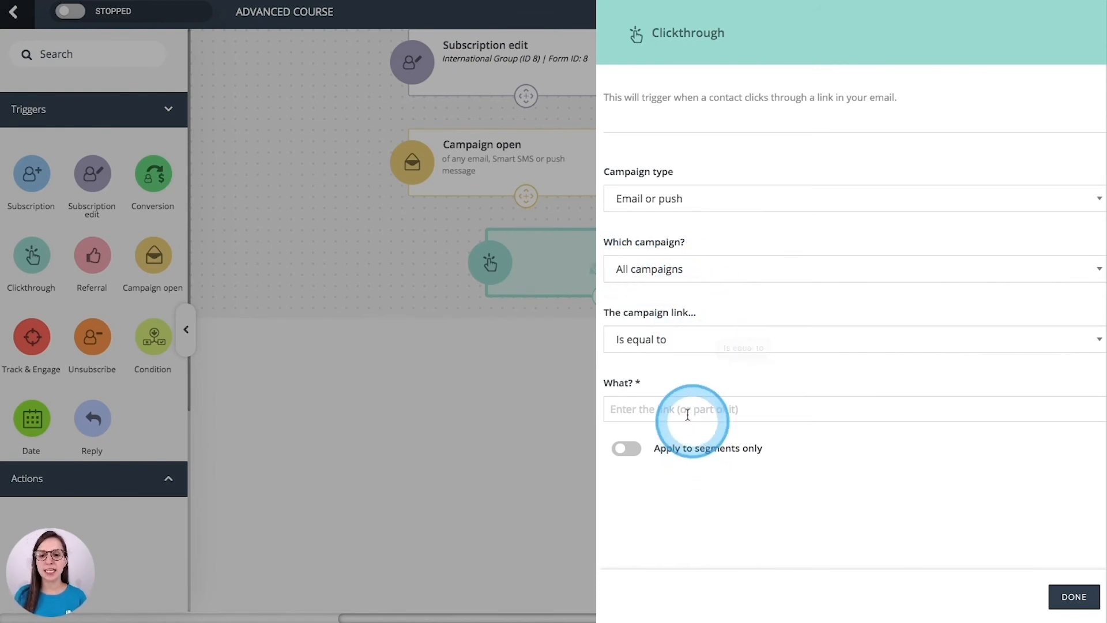
pyautogui.click(688, 409)
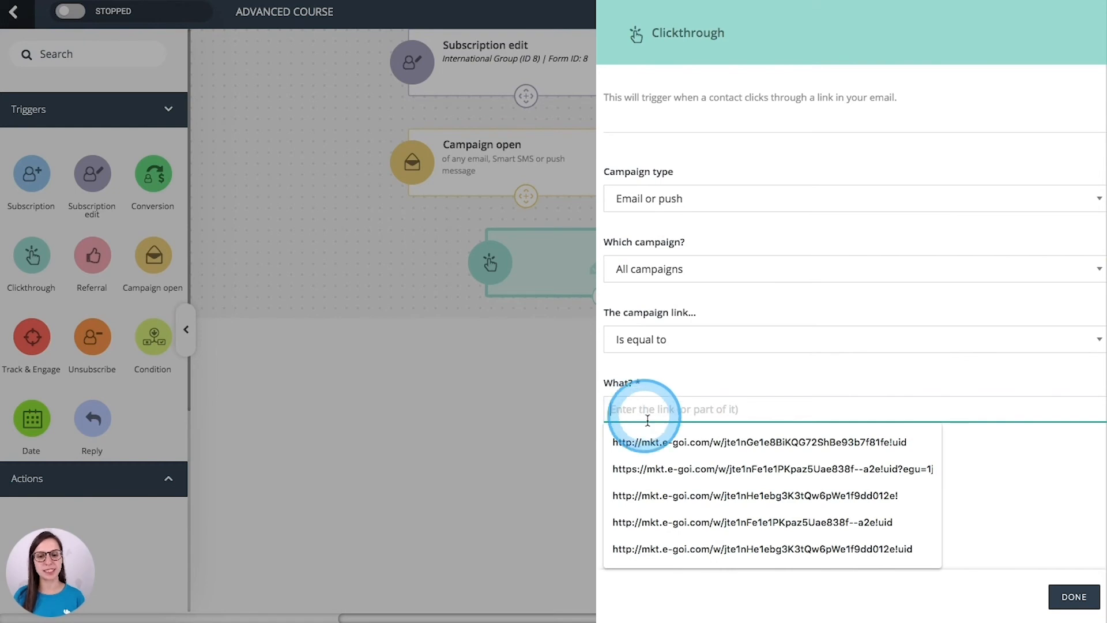
pyautogui.click(755, 442)
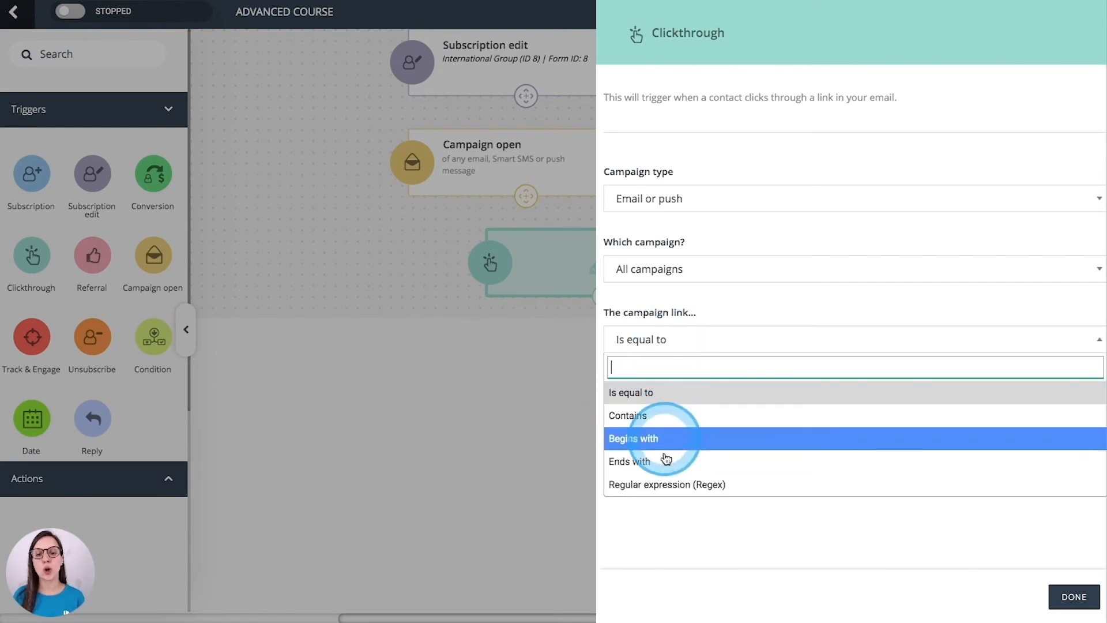
pyautogui.click(1072, 601)
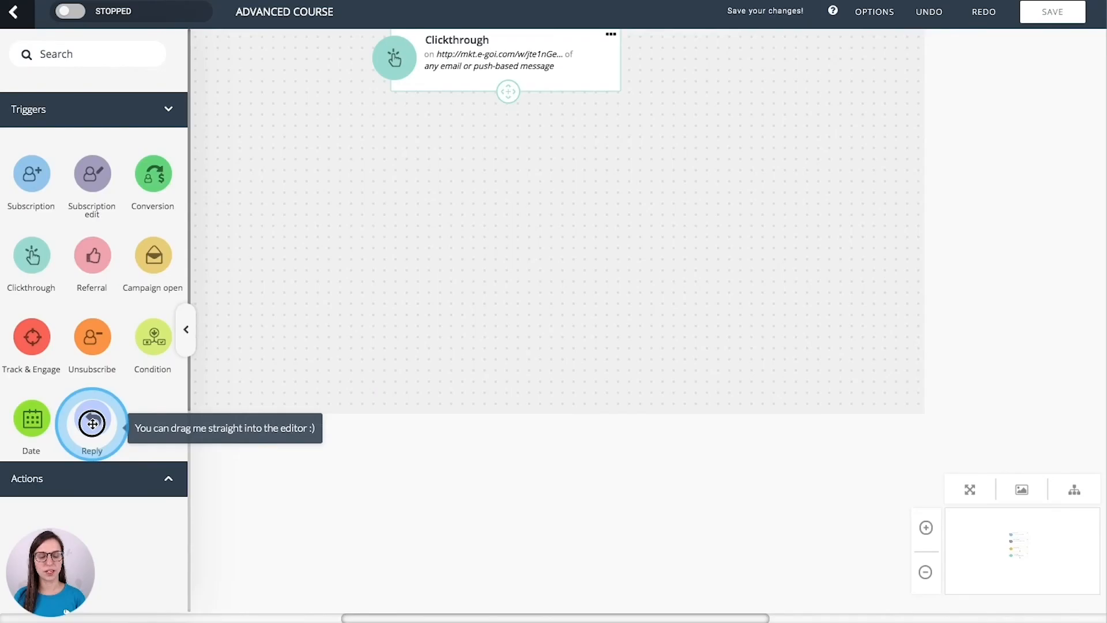
# Step: Drop a Reply trigger, keep 'Any campaign' as its source, and confirm
pyautogui.moveTo(92, 422); pyautogui.dragTo(513, 240)
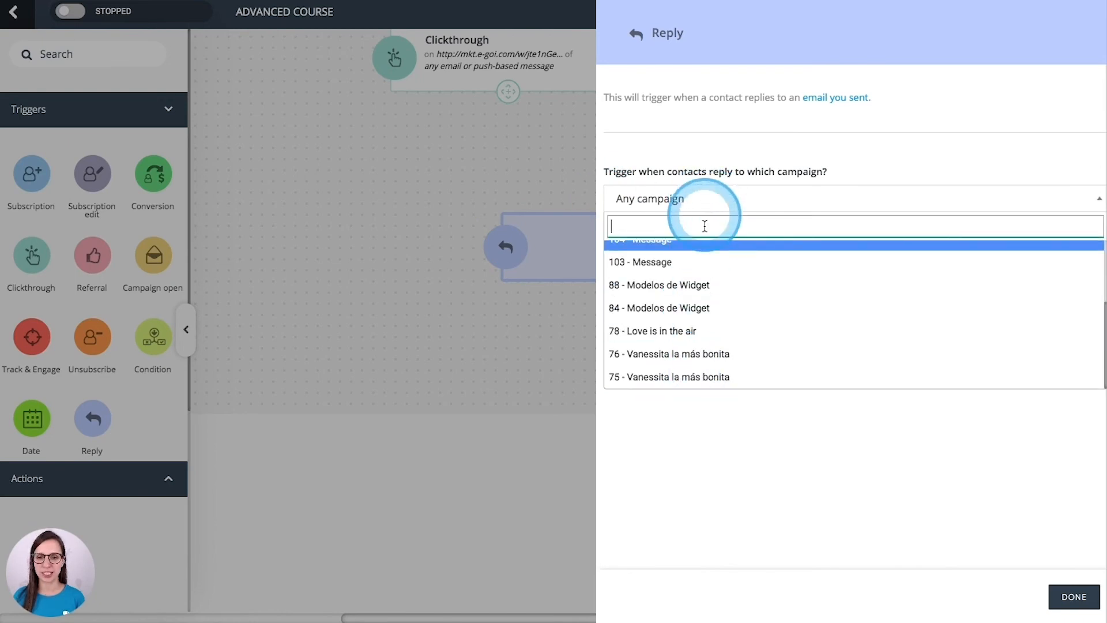
pyautogui.click(734, 198)
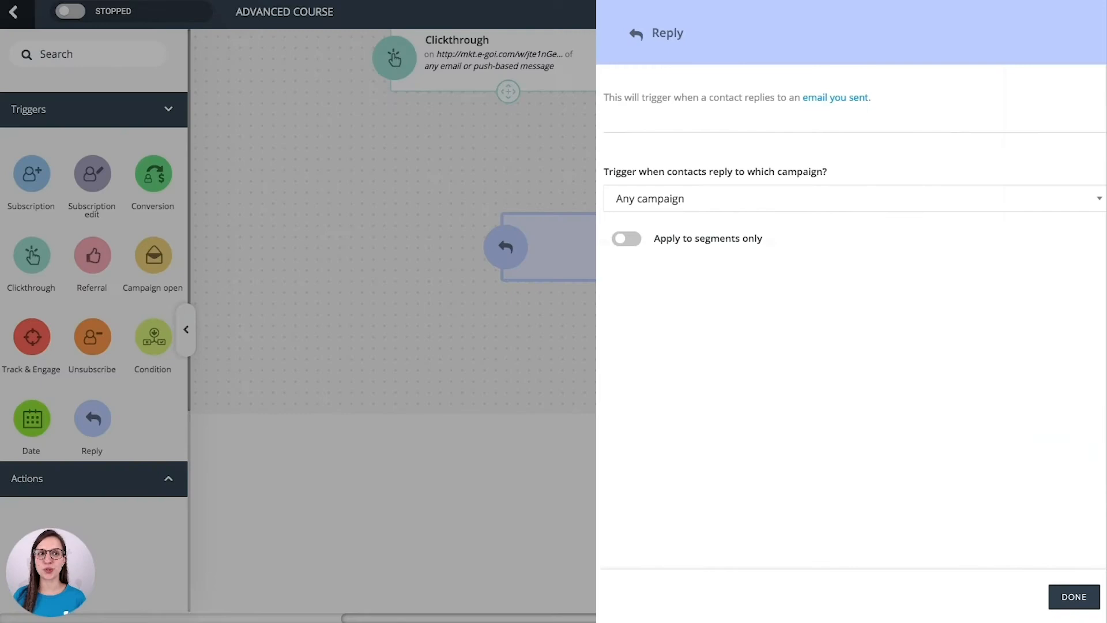
pyautogui.click(1073, 597)
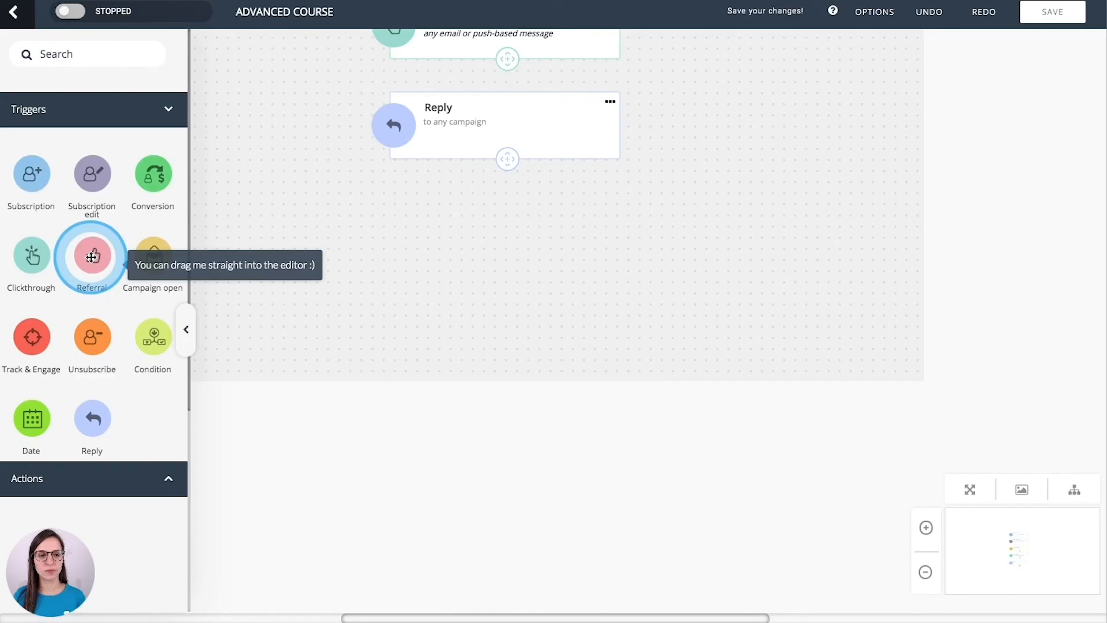
# Step: Drop the Unsubscribe trigger for the International Group list and confirm its settings
pyautogui.moveTo(92, 255); pyautogui.dragTo(484, 283)
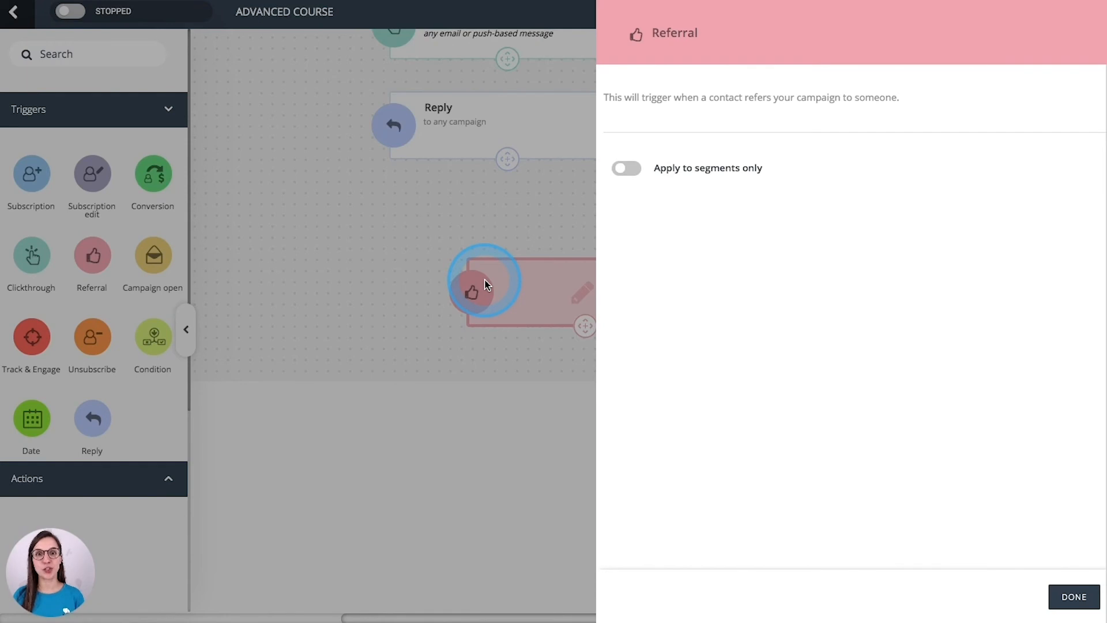
pyautogui.click(1072, 596)
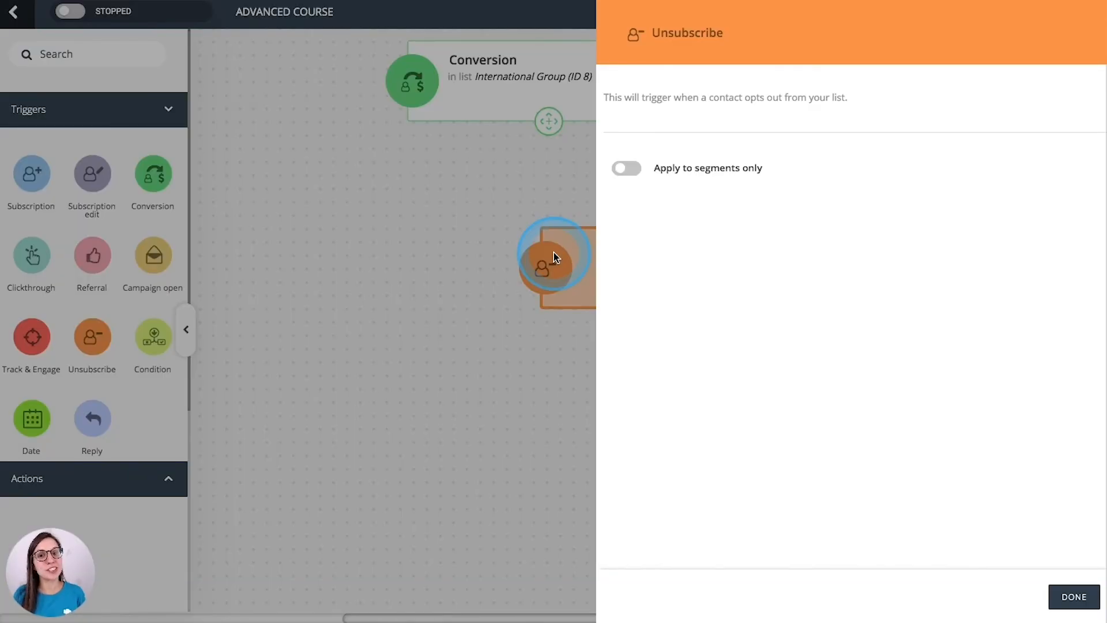
pyautogui.click(1072, 596)
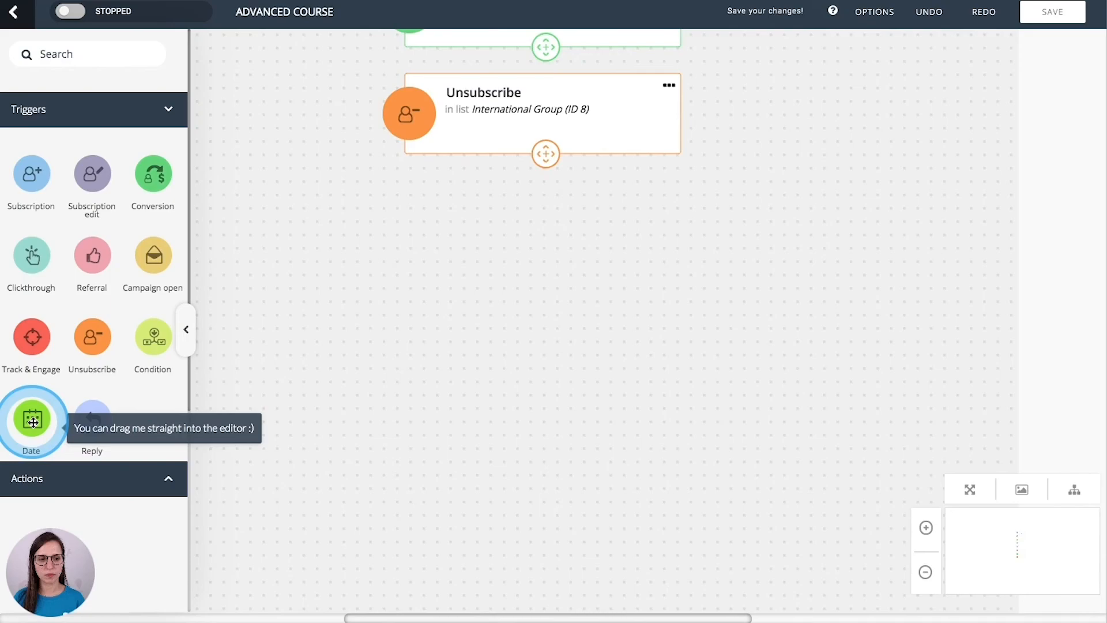
# Step: Place a Date trigger on the contact's Birth date at 19:00, matching day only, and confirm
pyautogui.moveTo(32, 420); pyautogui.dragTo(431, 374)
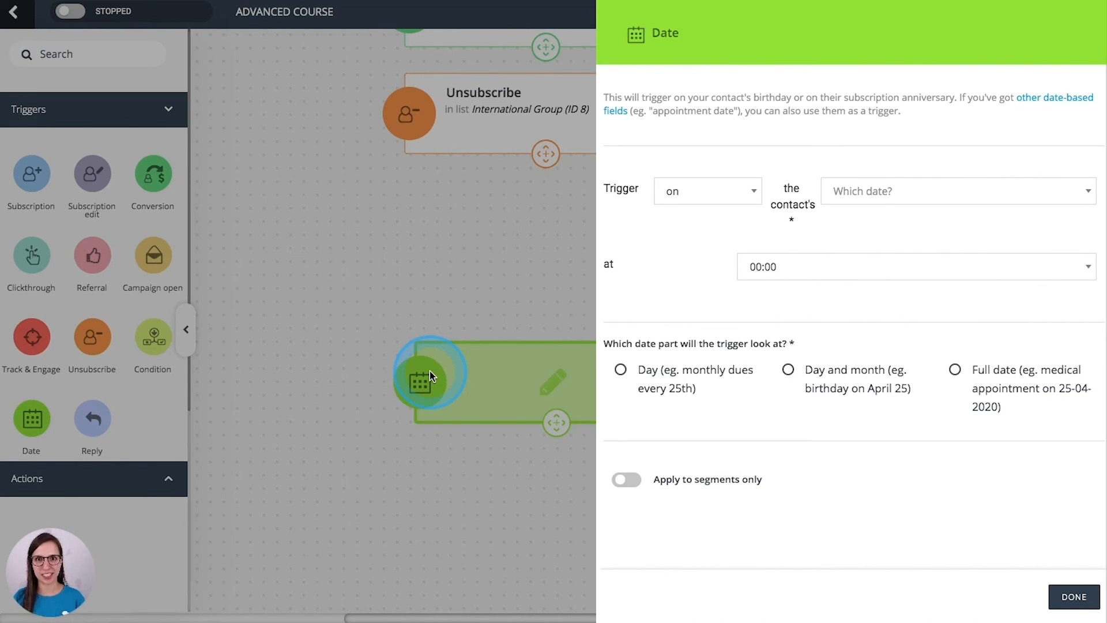
pyautogui.click(707, 190)
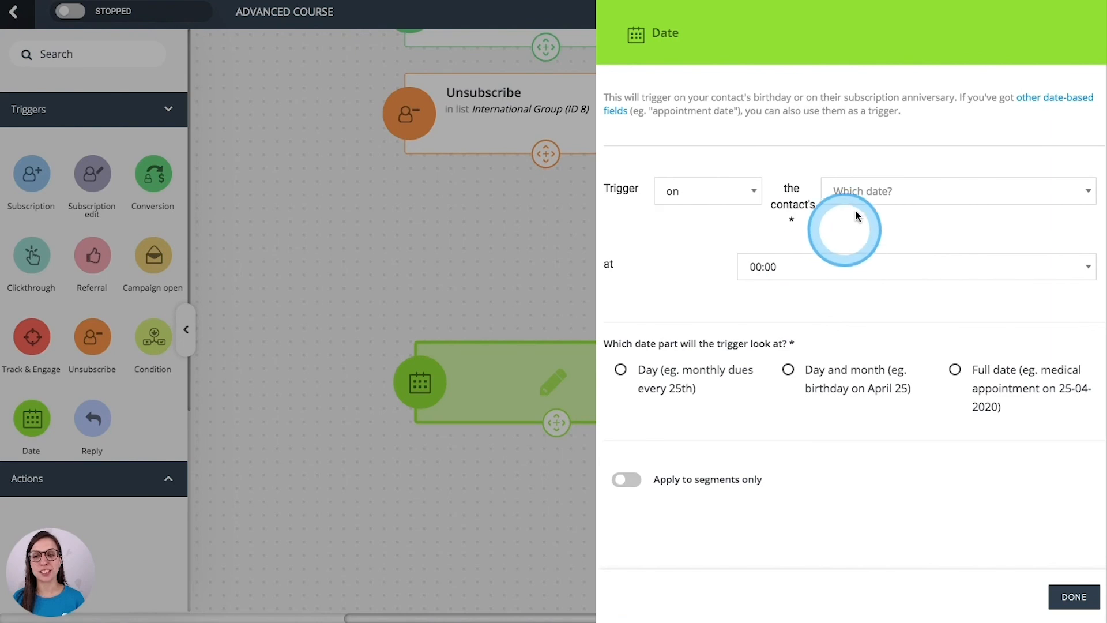
pyautogui.click(956, 191)
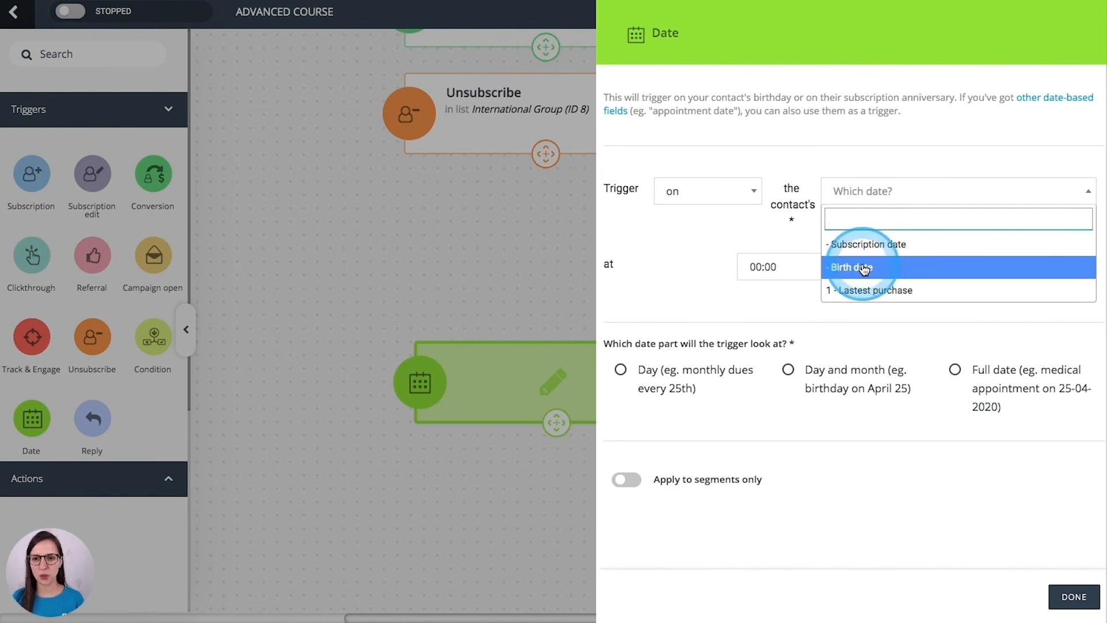
pyautogui.click(850, 267)
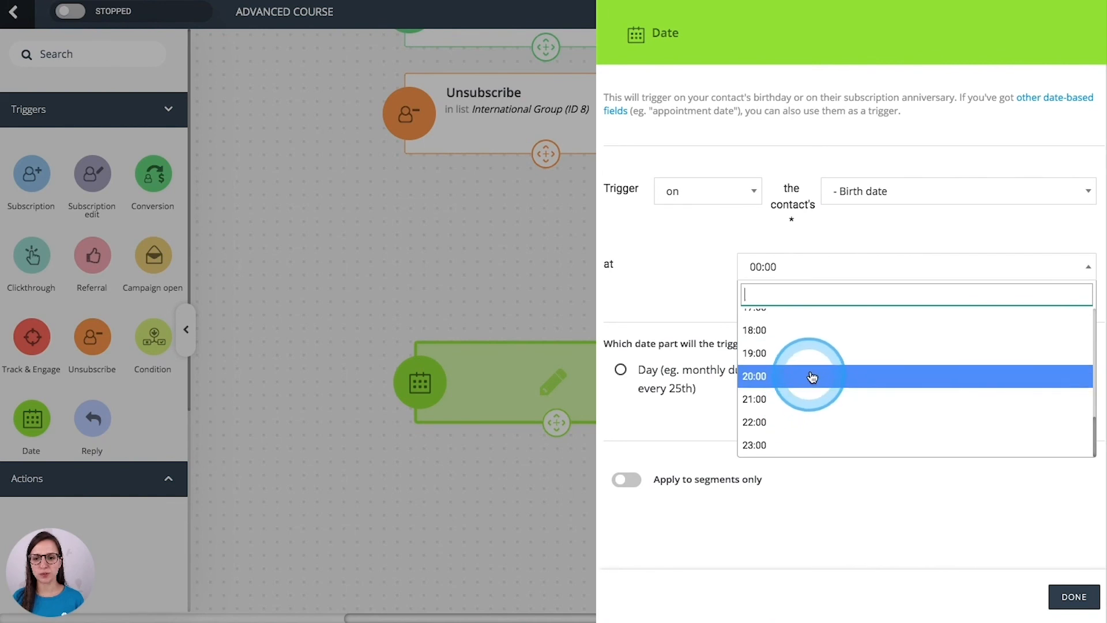
pyautogui.click(754, 353)
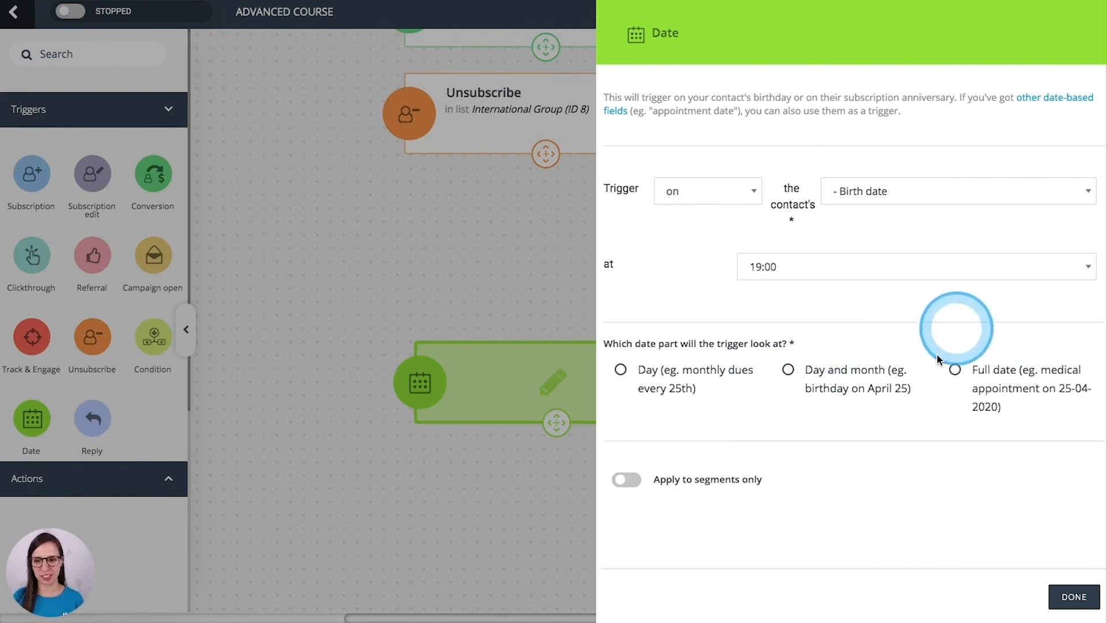
pyautogui.click(955, 369)
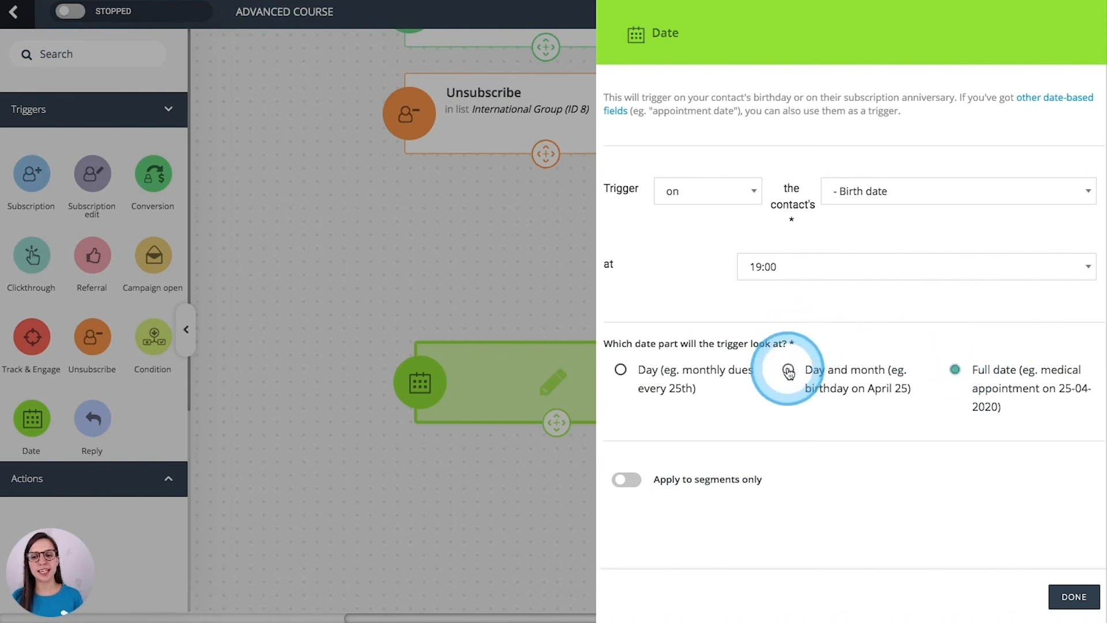
pyautogui.click(789, 369)
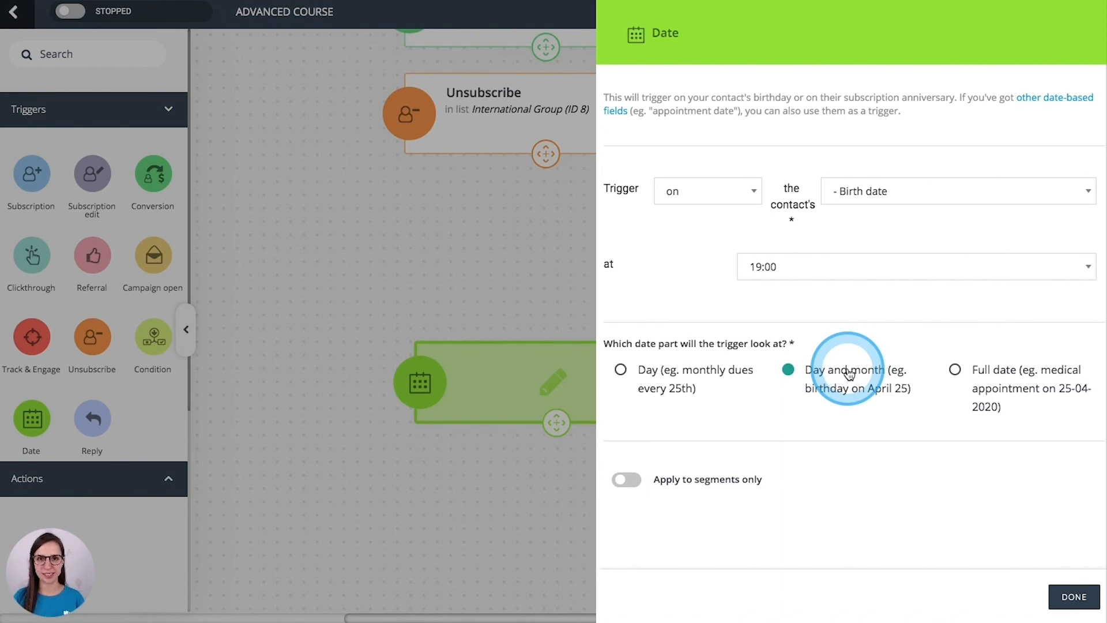
pyautogui.click(621, 371)
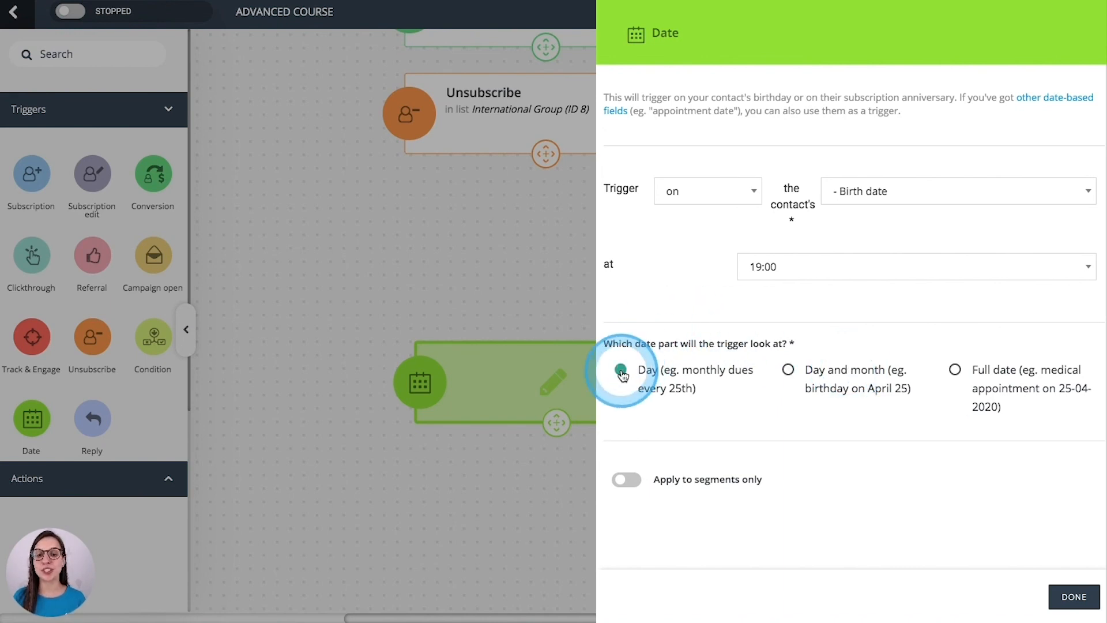
pyautogui.click(620, 368)
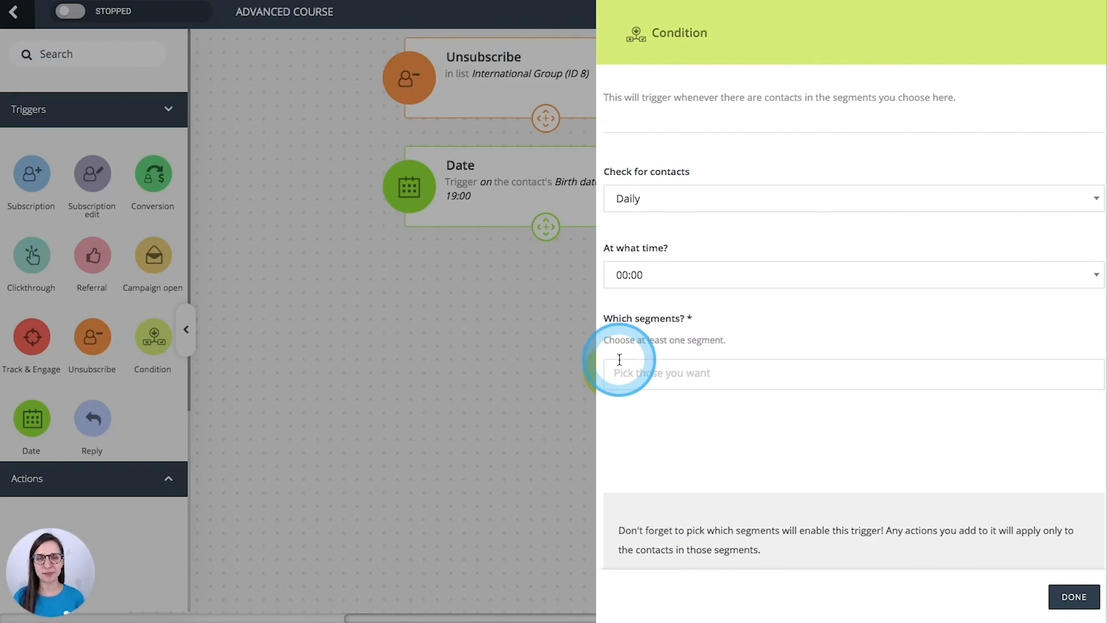
# Step: Set the Condition trigger to check daily for the 24 - Course EN ES 1980 segment
pyautogui.click(846, 199)
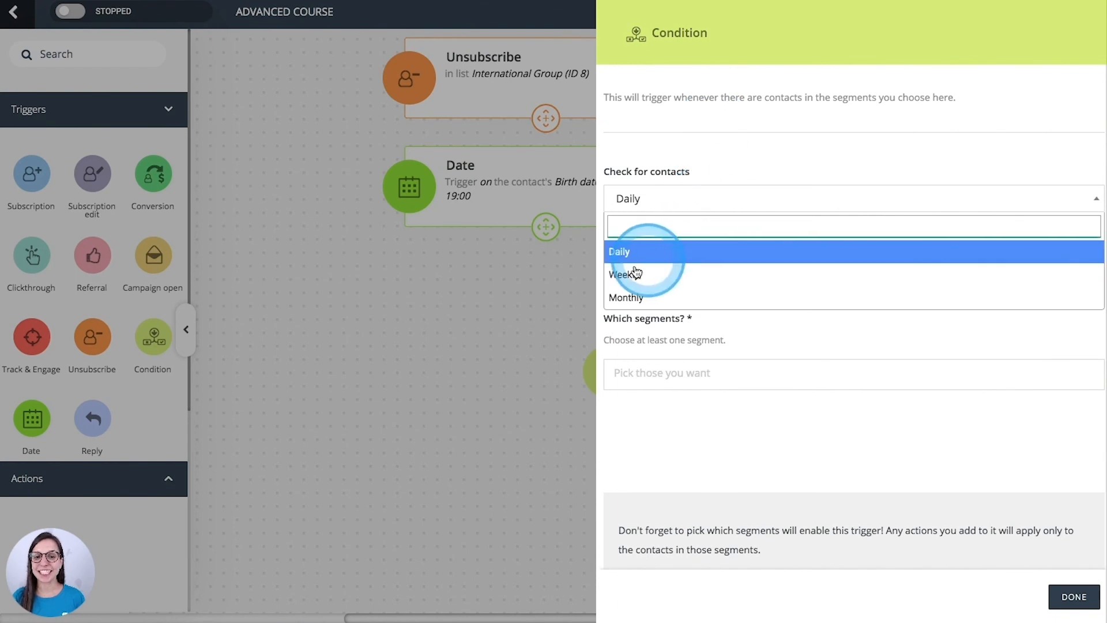
pyautogui.click(619, 251)
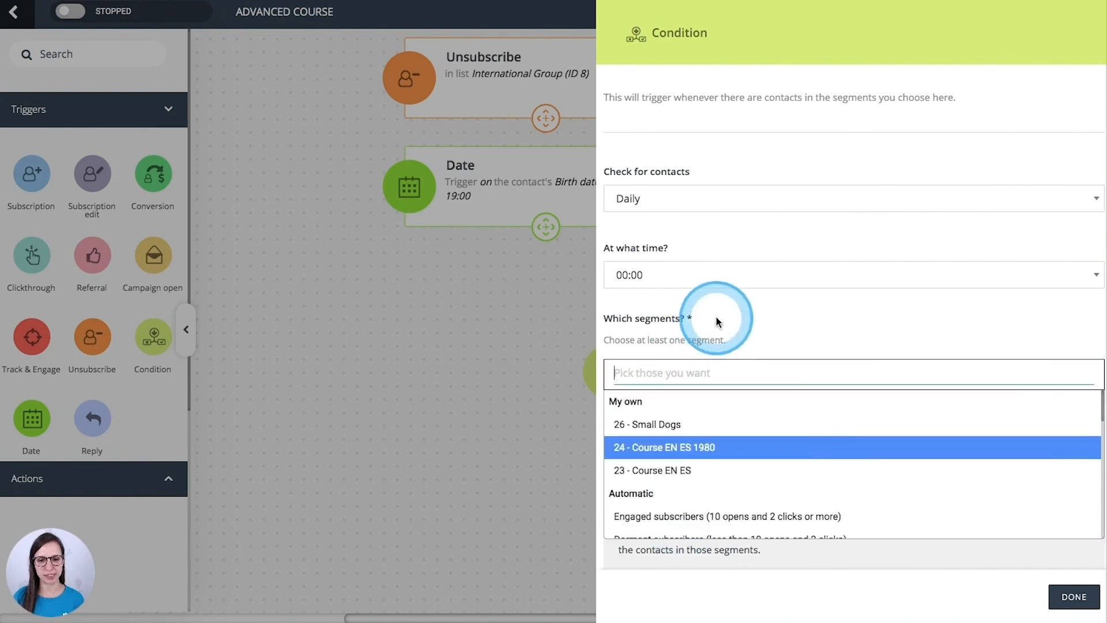
pyautogui.click(846, 275)
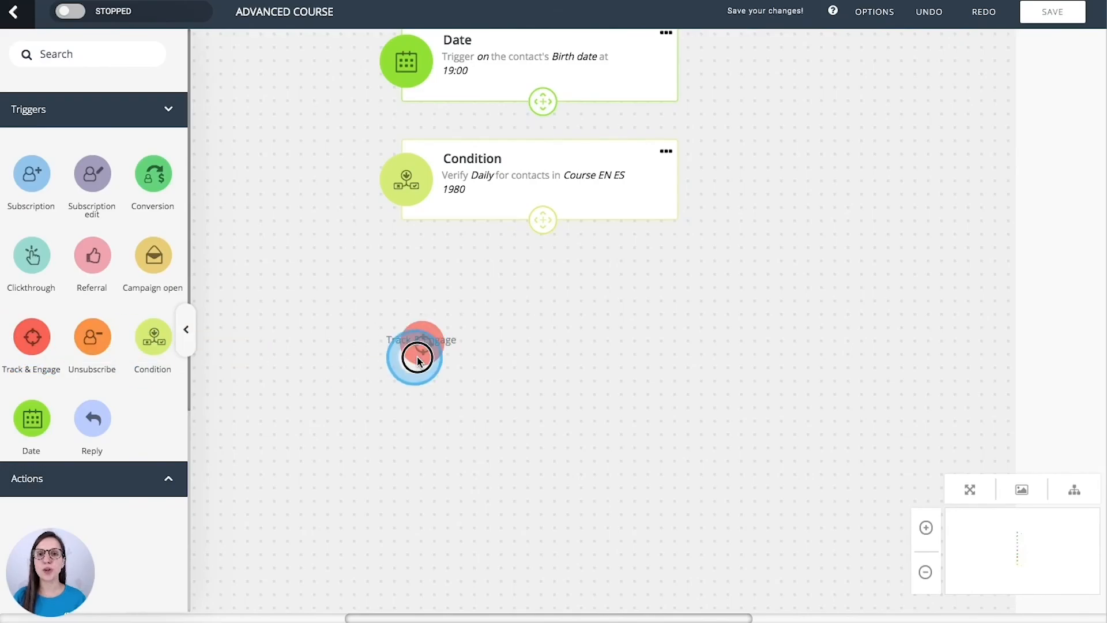
# Step: Place Track & Engage below Condition, select the Purchase goal, and confirm
pyautogui.click(416, 355)
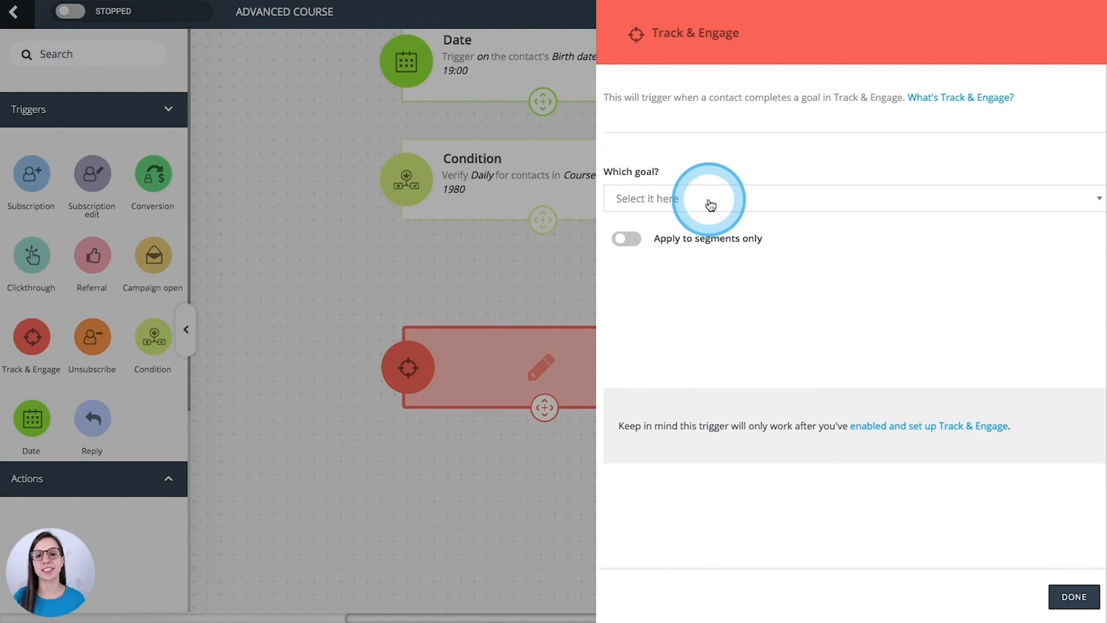
pyautogui.click(709, 199)
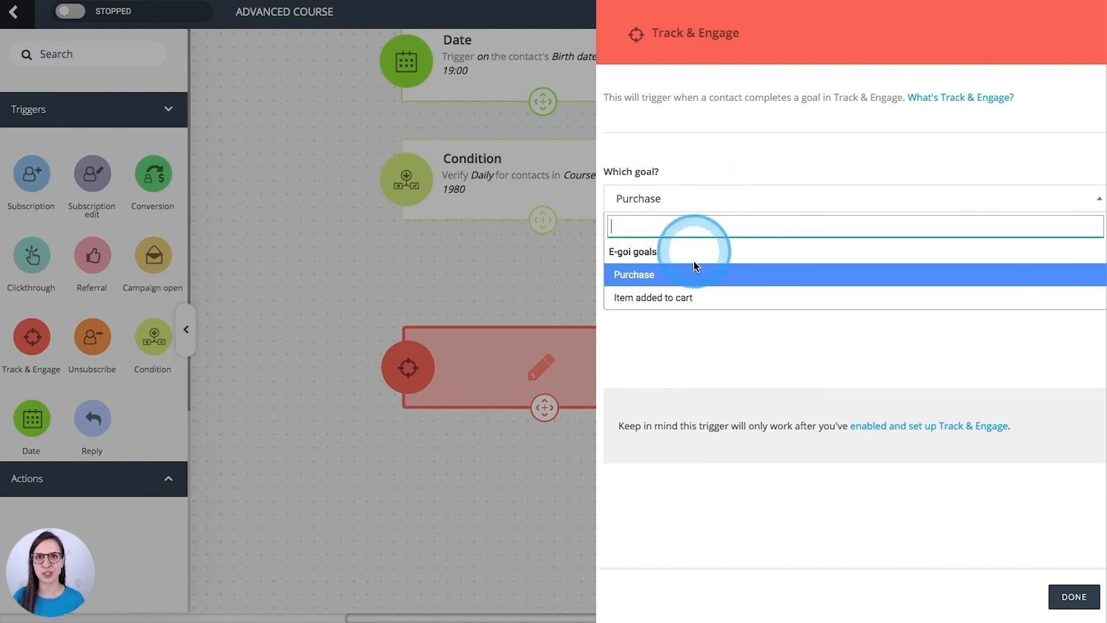
pyautogui.click(633, 274)
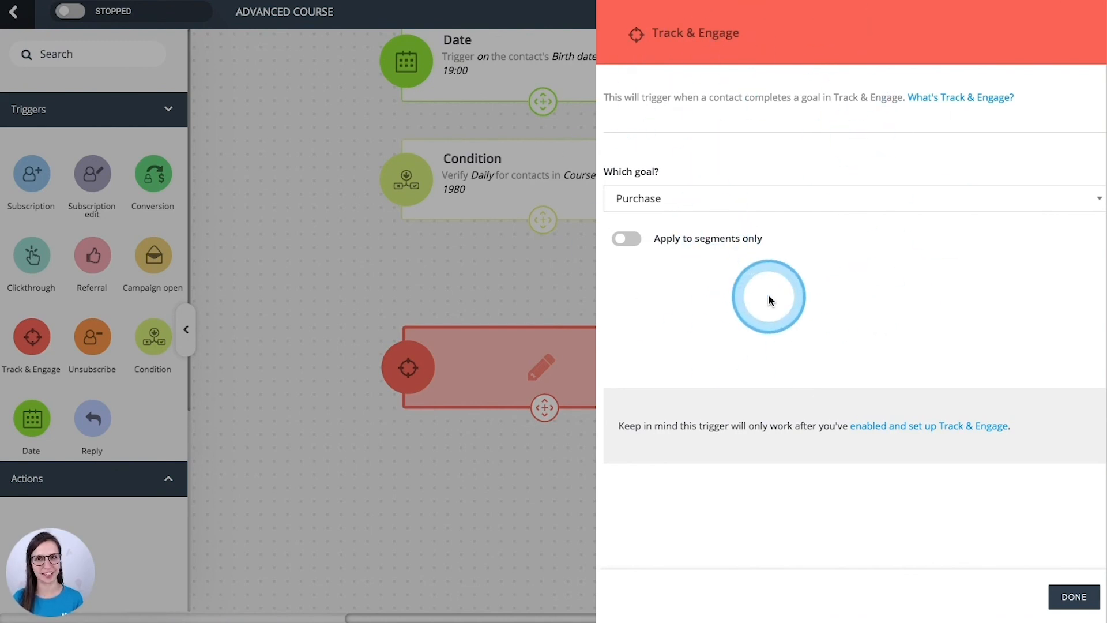
pyautogui.click(1072, 596)
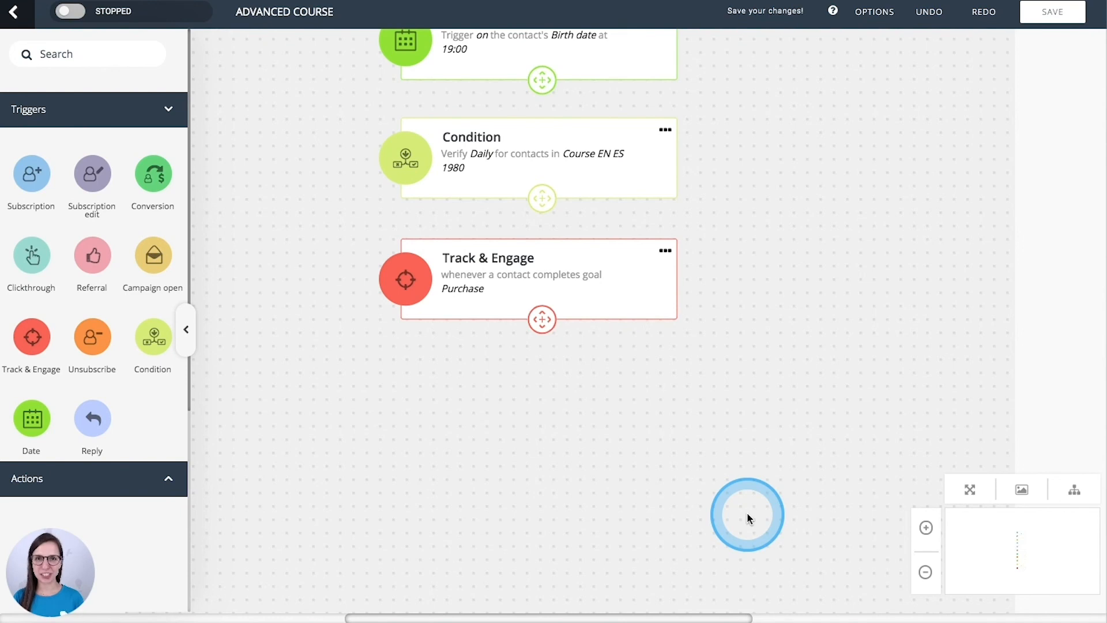